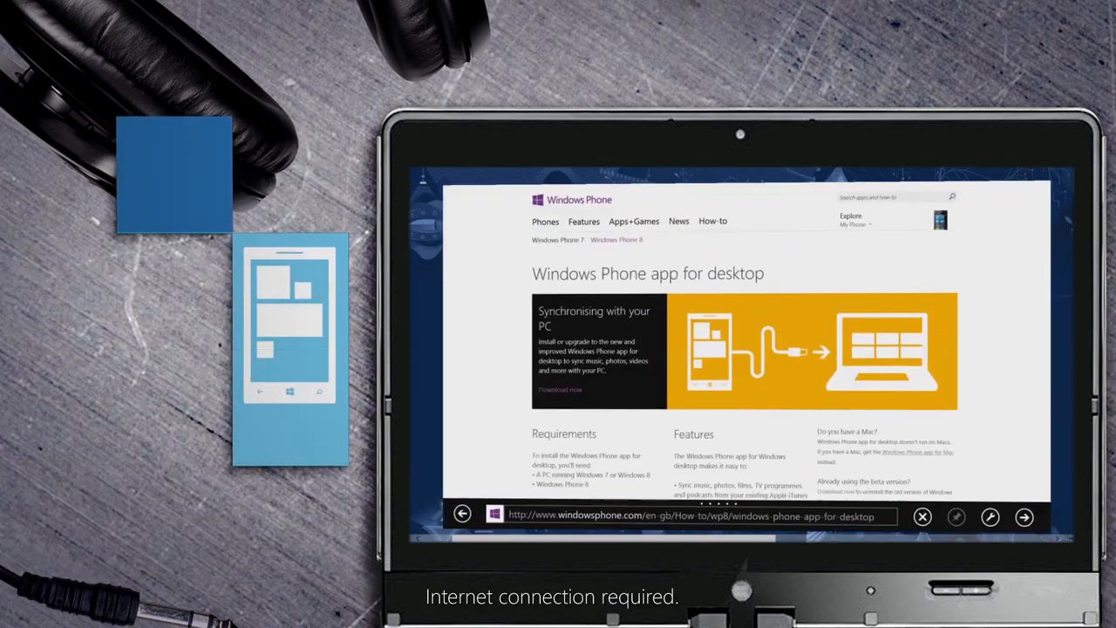
- Download the Windows Phone app for desktop installer from its web page
{"action": "left_click", "coordinate": [559, 390]}
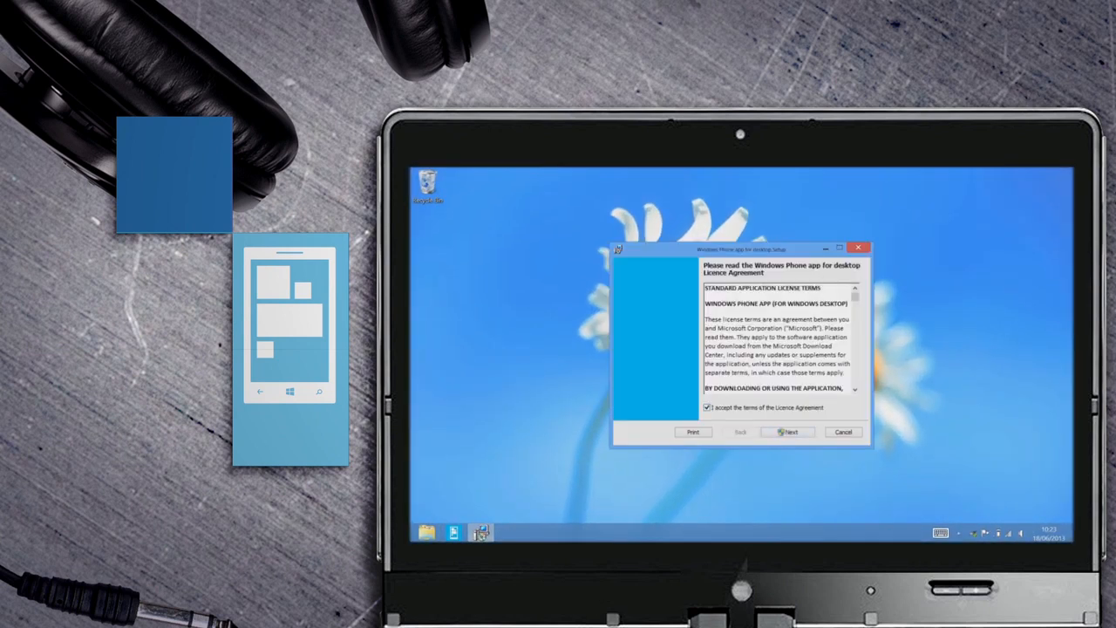
- Accept the setup licence terms and answer the 'Help make the app better' question
{"action": "left_click", "coordinate": [791, 431]}
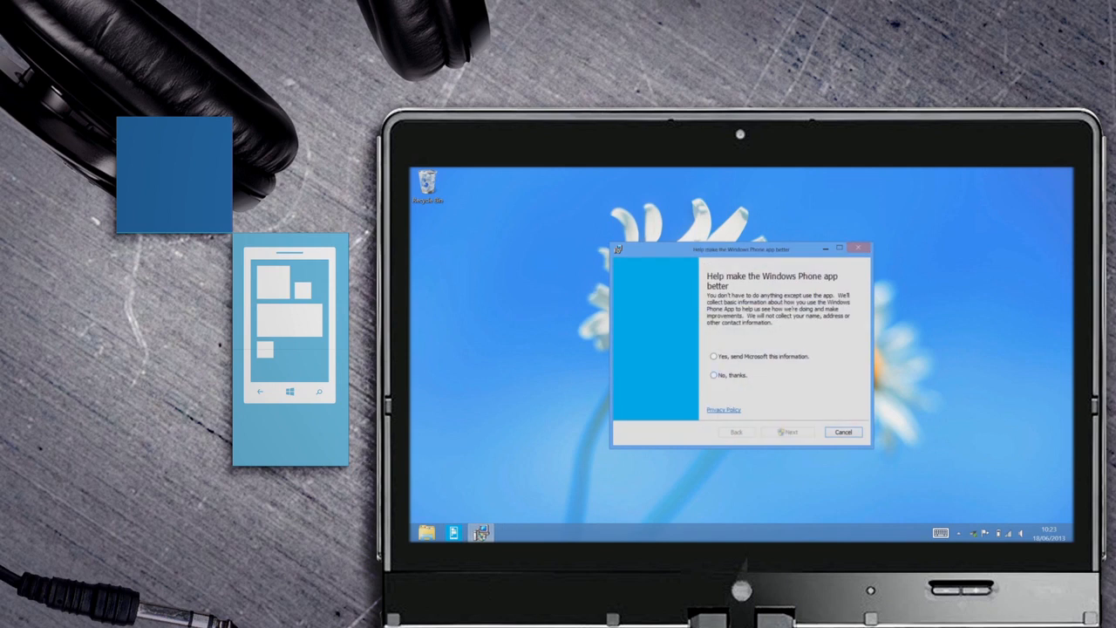
{"action": "left_click", "coordinate": [789, 432]}
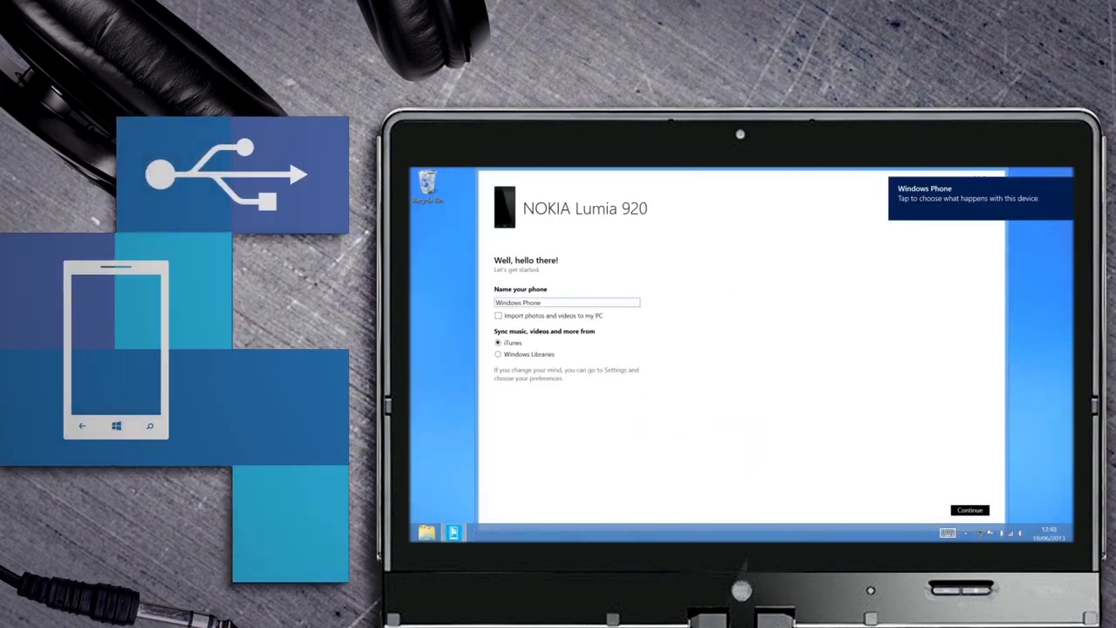
- Name the Lumia 920 'Ben and', keep iTunes as sync source, and sync its music
{"action": "type", "text": "Ben andre"}
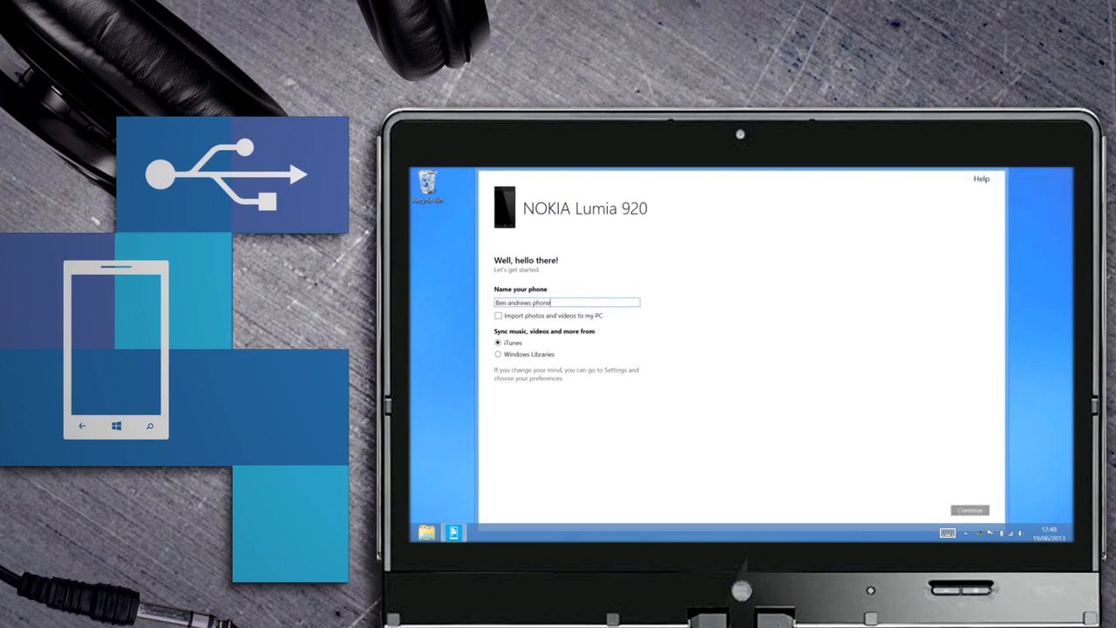
{"action": "left_click", "coordinate": [968, 510]}
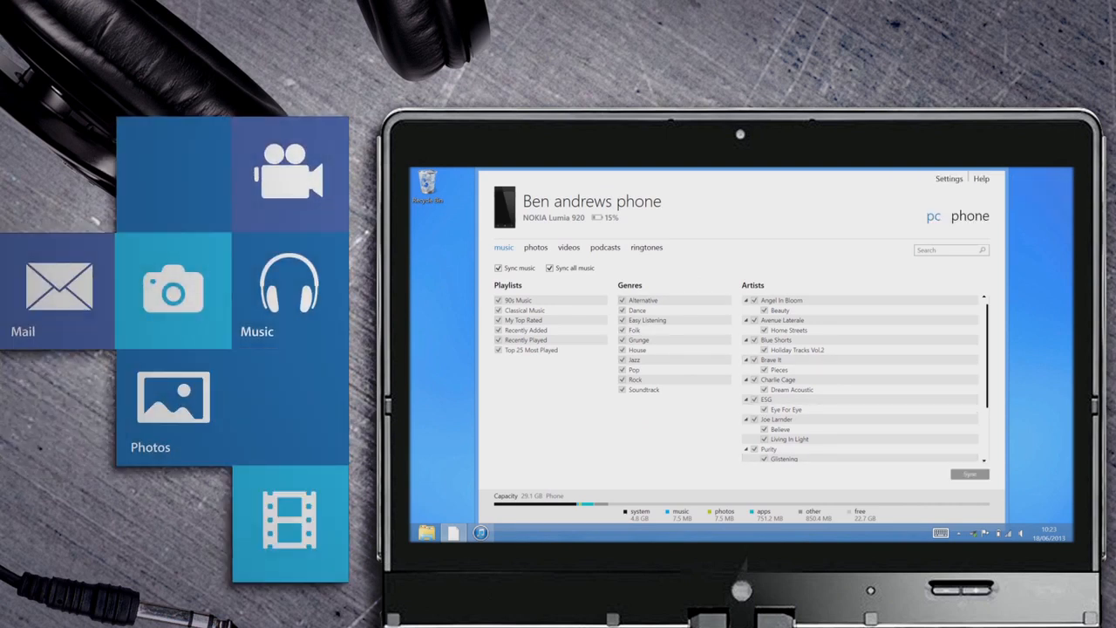
{"action": "left_click", "coordinate": [969, 473]}
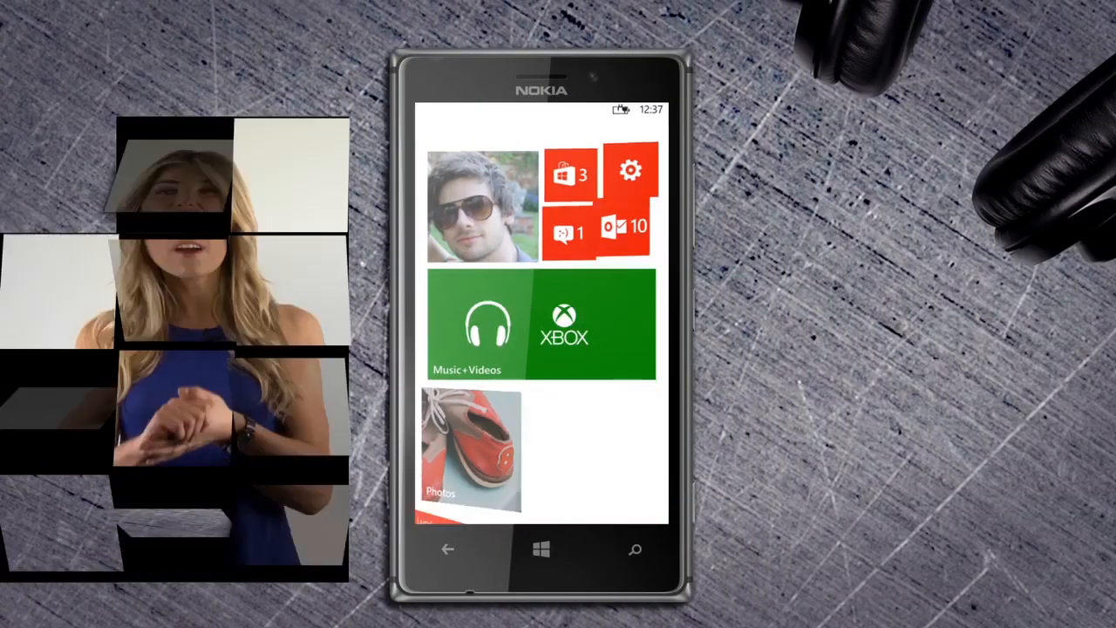
- Open the Music+Videos hub from the phone's Start screen
{"action": "left_click", "coordinate": [542, 327]}
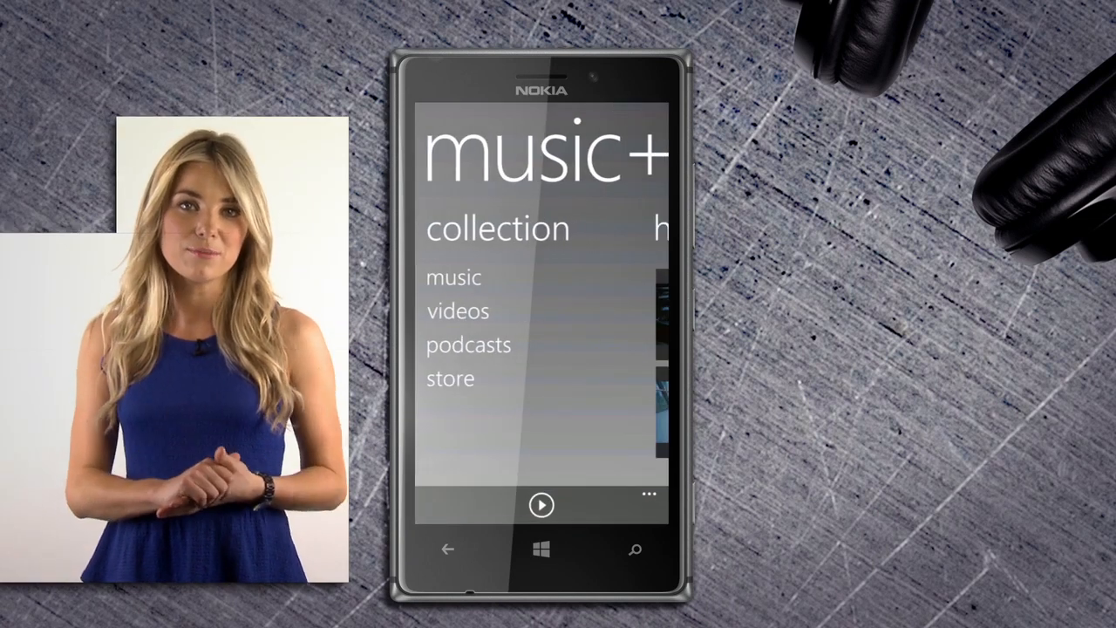